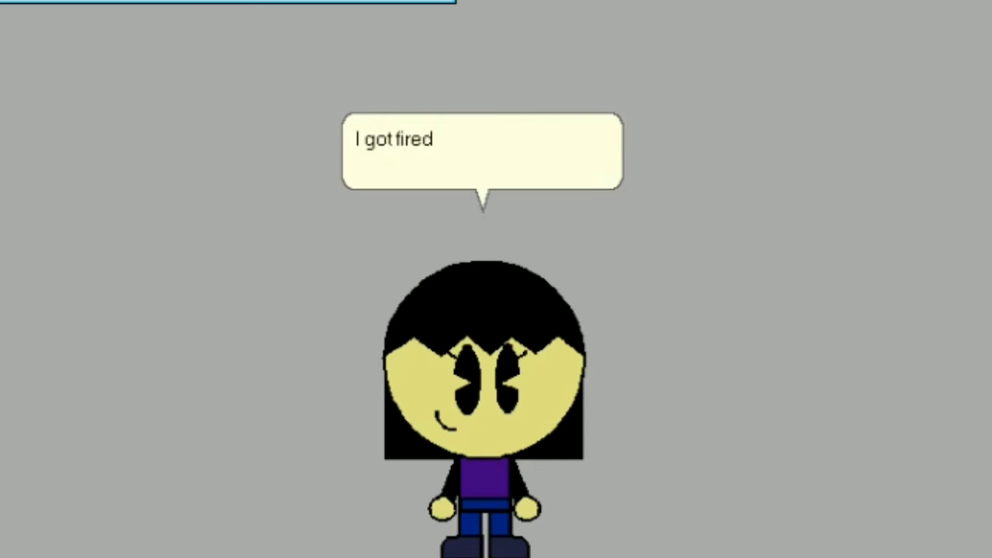
{"action": "type", "text": "from the rubber band factory."}
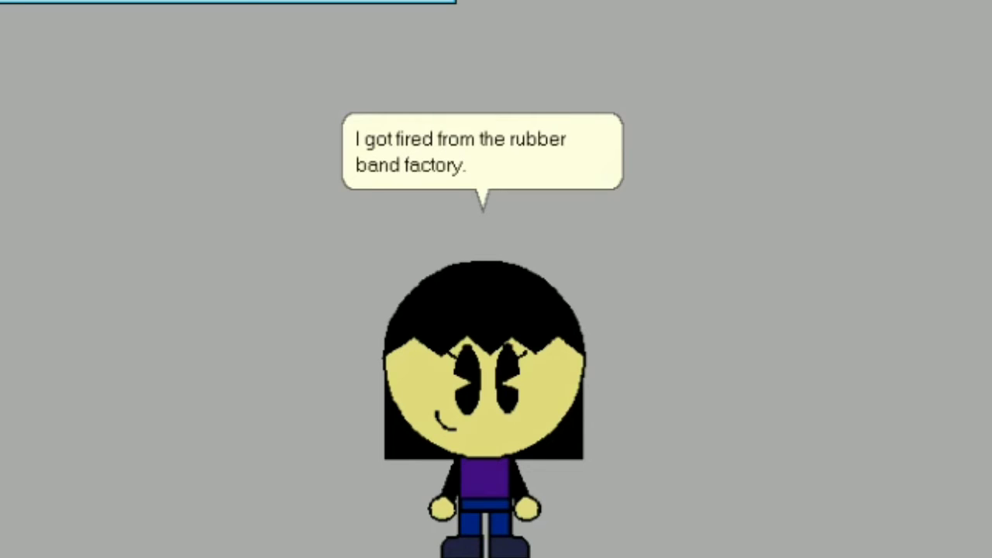